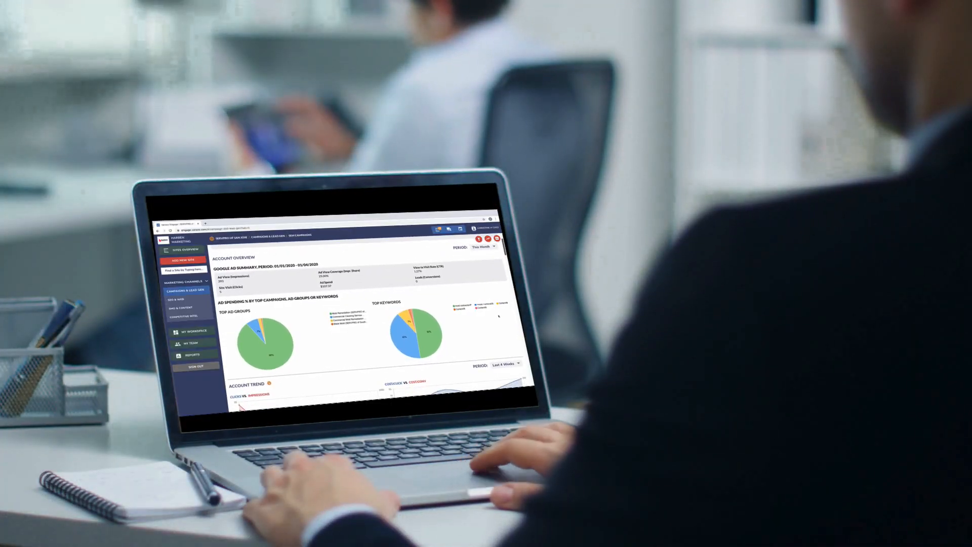
pyautogui.scroll(-3)
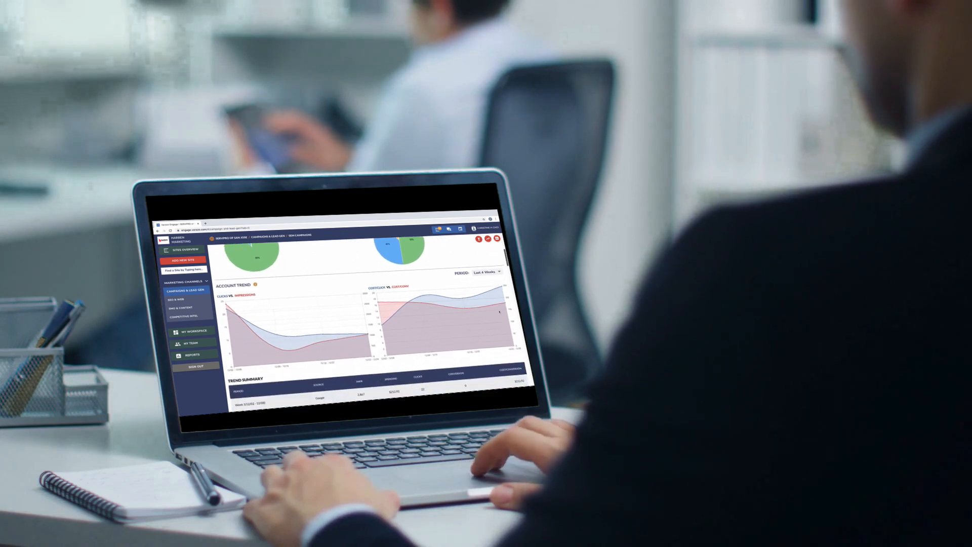
pyautogui.scroll(-3)
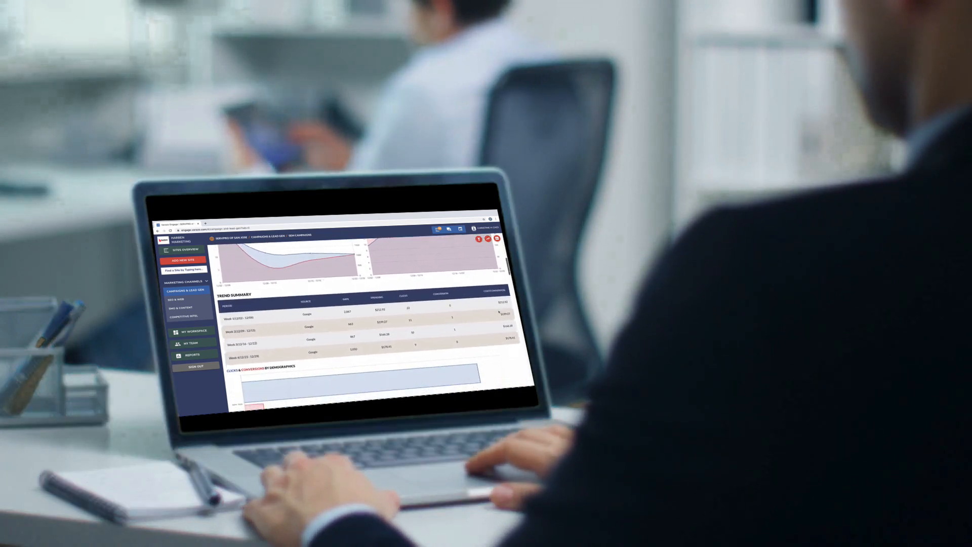
pyautogui.scroll(-3)
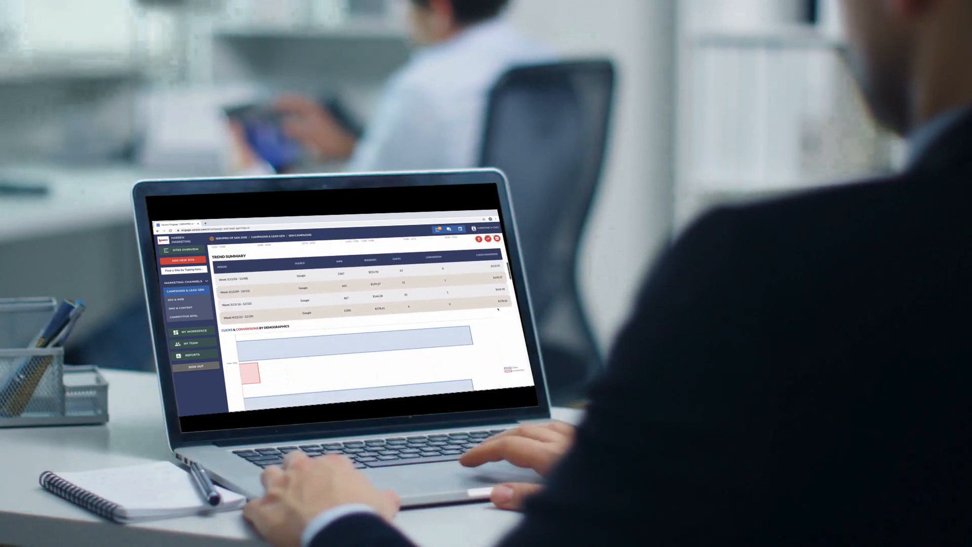
pyautogui.scroll(-3)
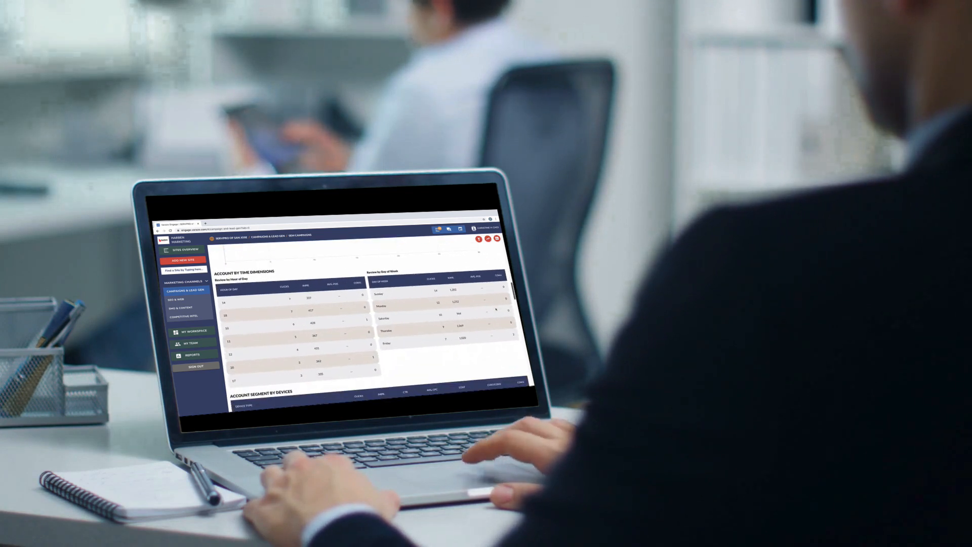
pyautogui.scroll(-3)
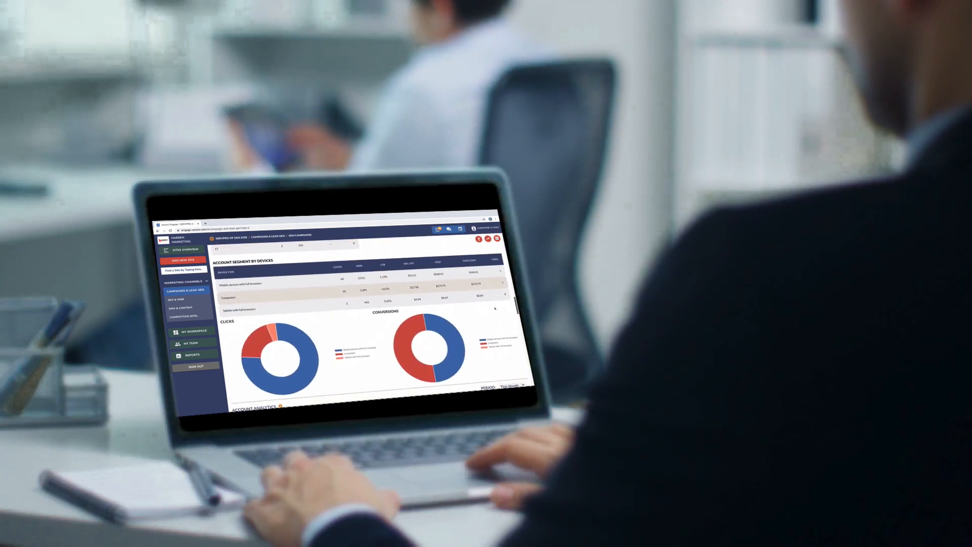